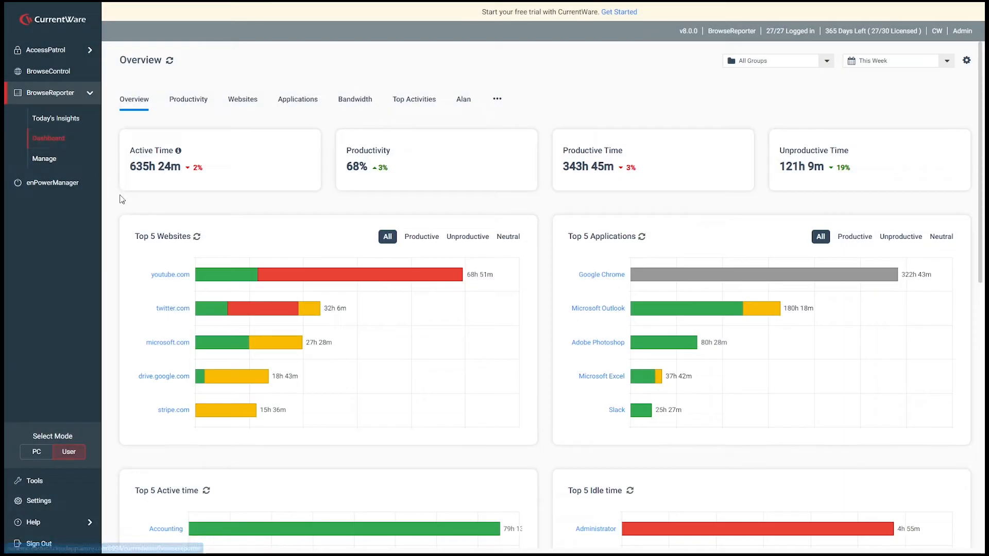
Review the Overview dashboard, then show the Productivity and Bandwidth traffic dashboards for all groups
{"action": "scroll", "scroll_direction": "down", "scroll_amount": 3}
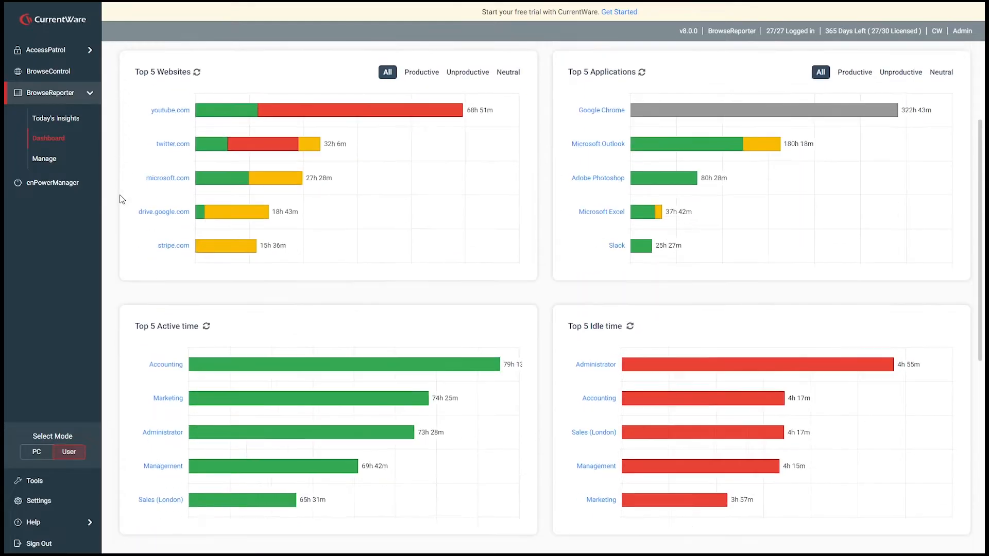
{"action": "scroll", "scroll_direction": "down", "scroll_amount": 3}
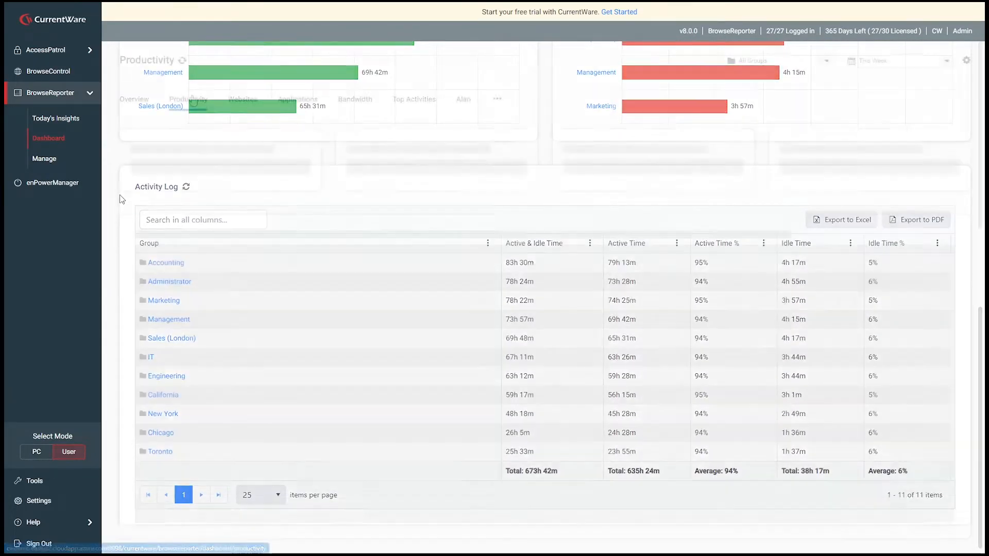
{"action": "left_click", "coordinate": [187, 99]}
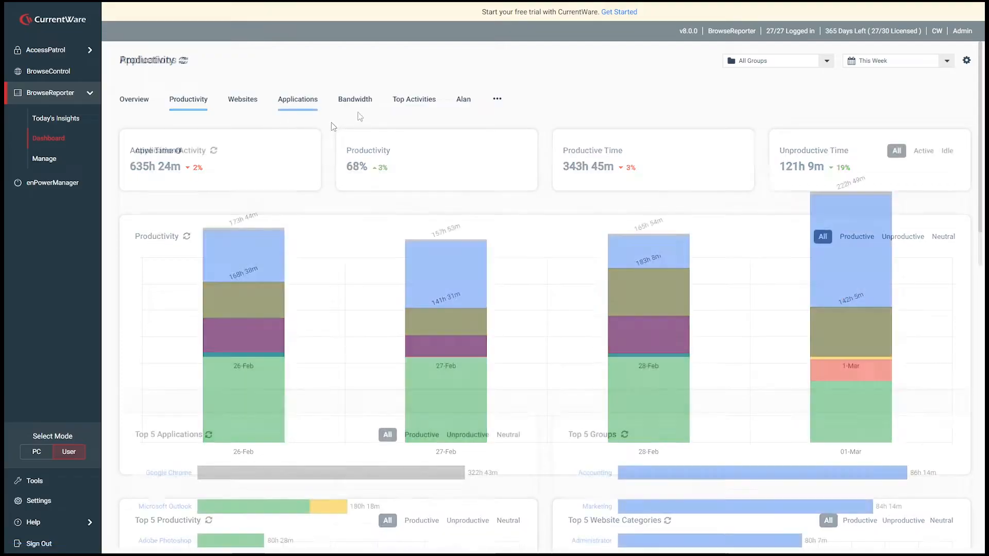
{"action": "left_click", "coordinate": [354, 98]}
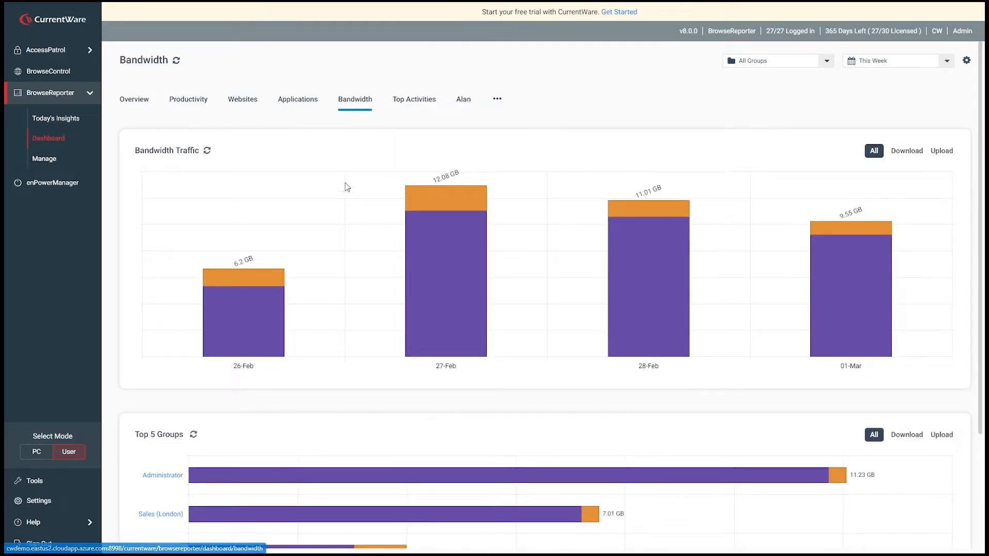
From Today's Insights, view Adobe Photoshop usage and a Toronto sales user's weekly productivity dashboard
{"action": "left_click", "coordinate": [56, 118]}
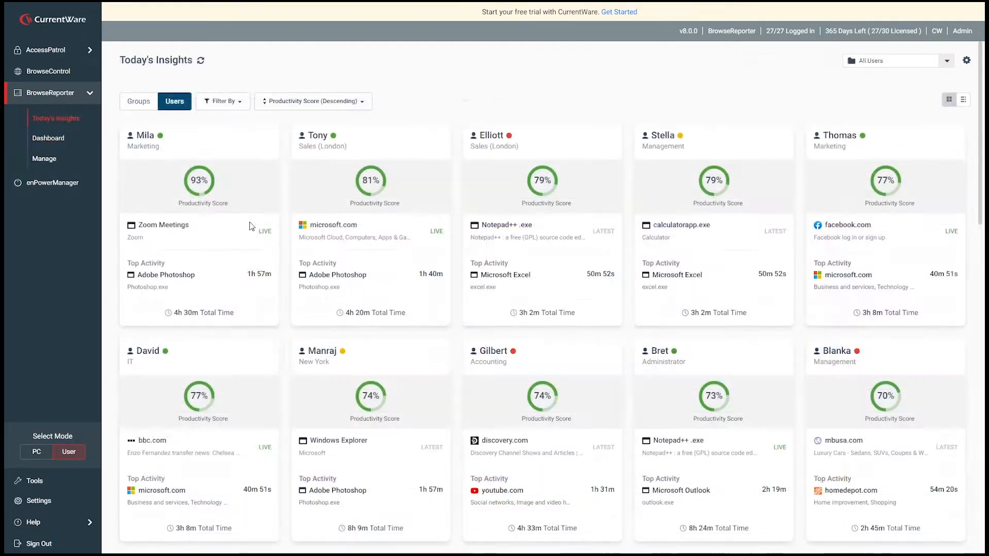
{"action": "left_click", "coordinate": [167, 274]}
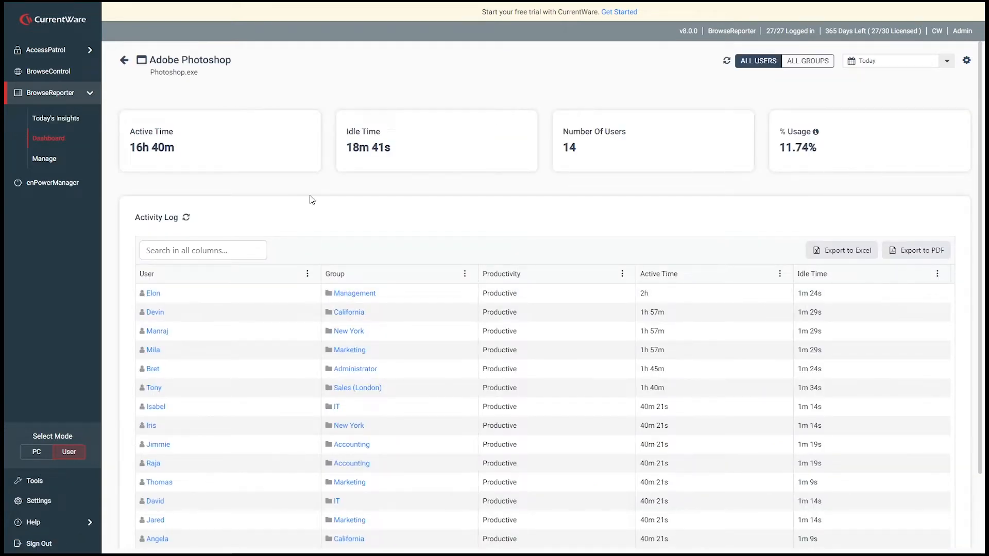
{"action": "mouse_move", "coordinate": [818, 131]}
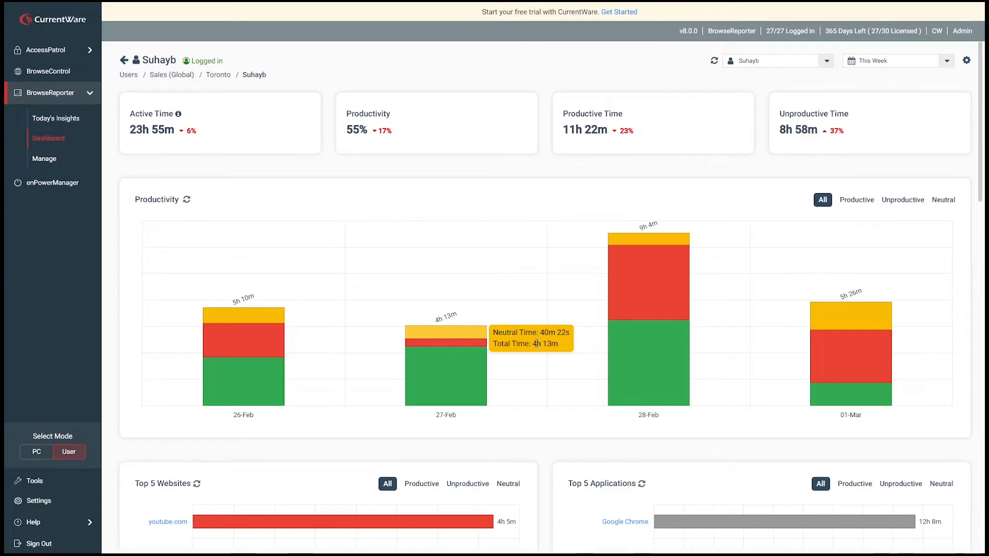
{"action": "scroll", "scroll_direction": "down", "scroll_amount": 3}
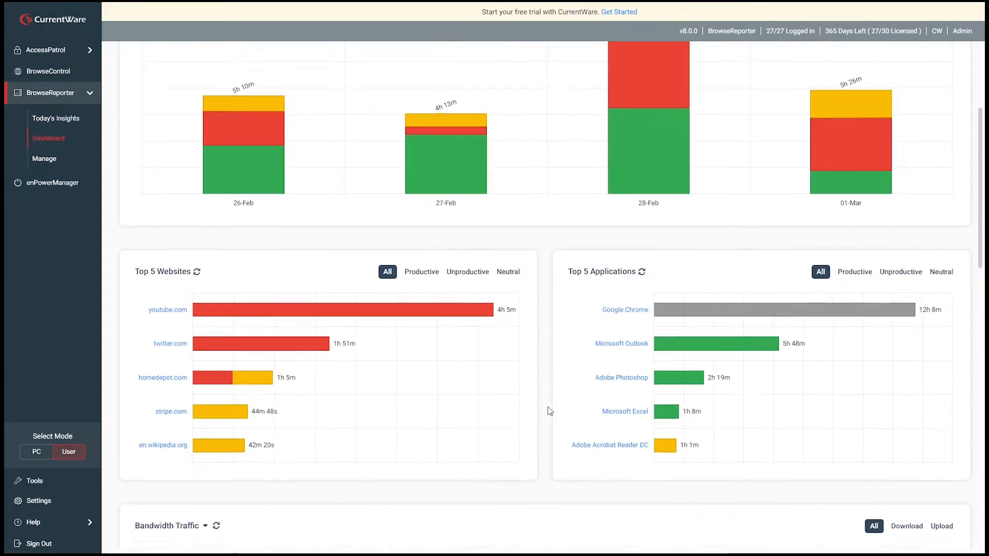
{"action": "left_click", "coordinate": [170, 344]}
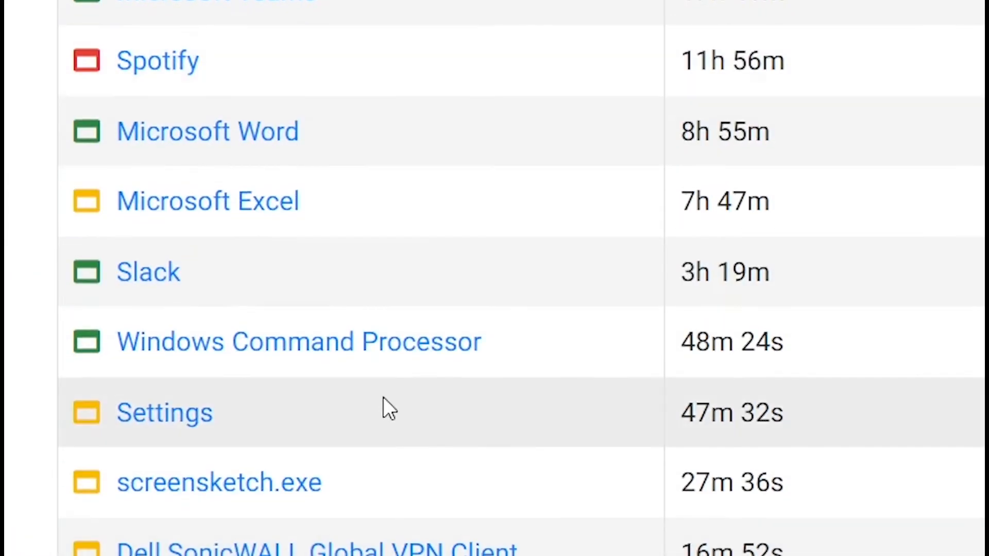
Show Today's Insights as group cards for Marketing, Management and Engineering ranked by productivity score
{"action": "left_click", "coordinate": [147, 272]}
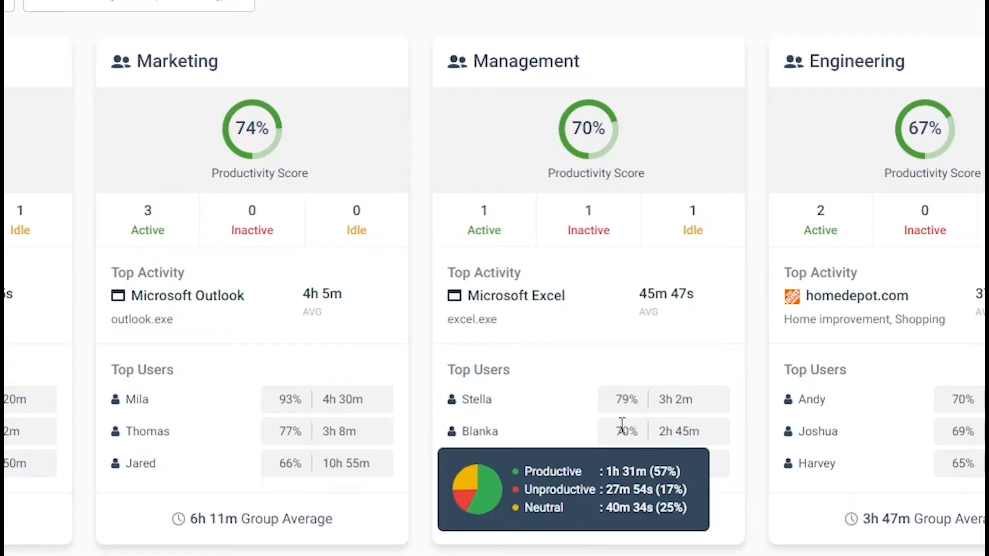
{"action": "mouse_move", "coordinate": [615, 279]}
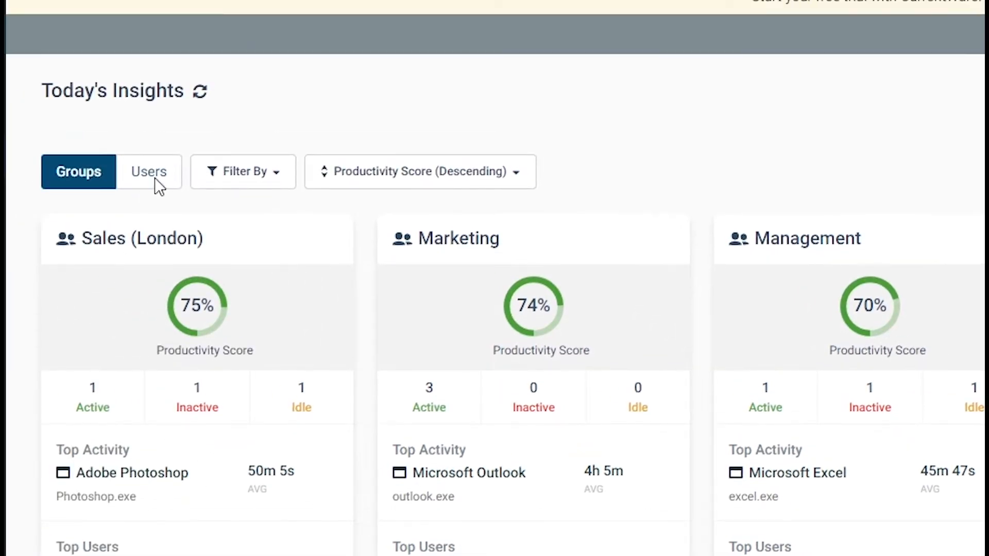
Switch Today's Insights to per-user cards and view Adobe Photoshop usage across all users
{"action": "left_click", "coordinate": [148, 171]}
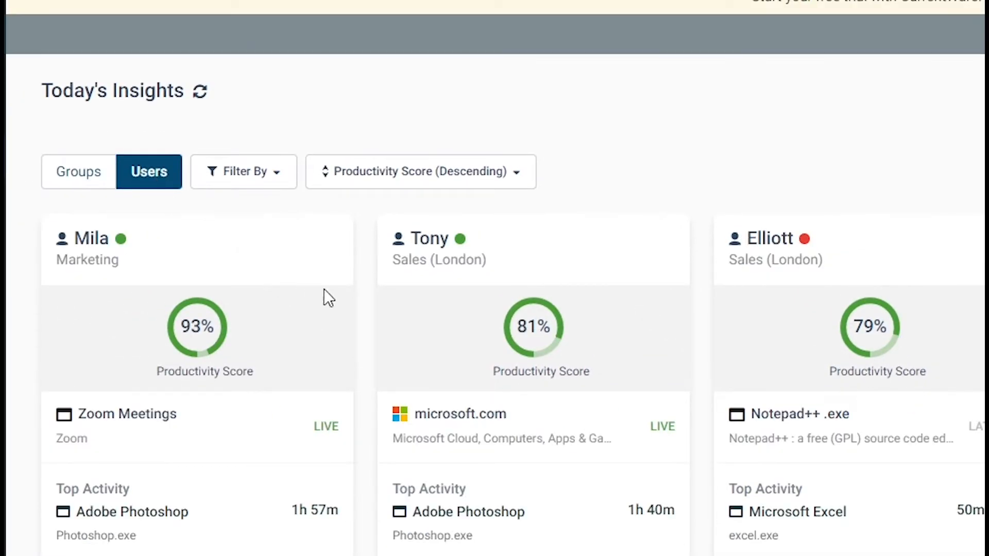
{"action": "scroll", "scroll_direction": "down", "scroll_amount": 3}
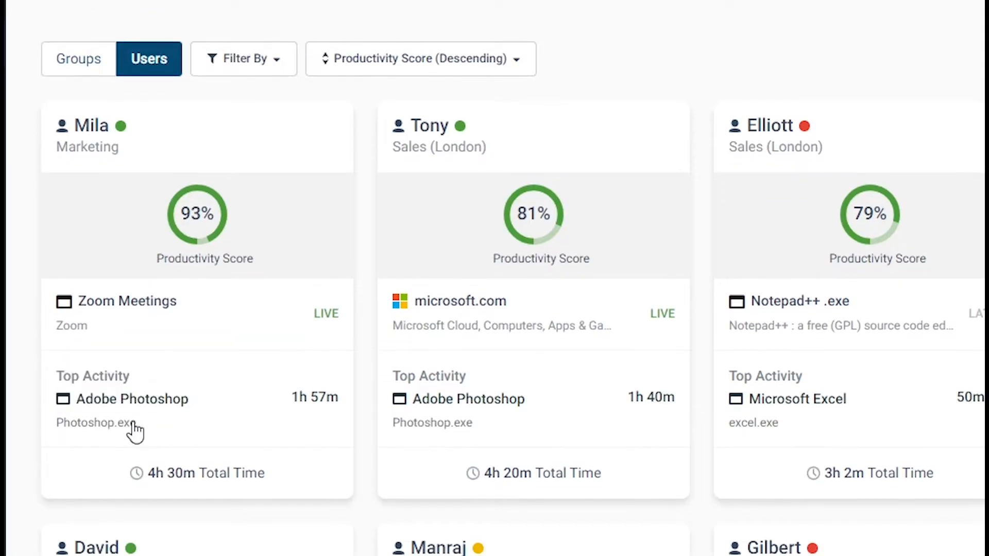
{"action": "left_click", "coordinate": [132, 398]}
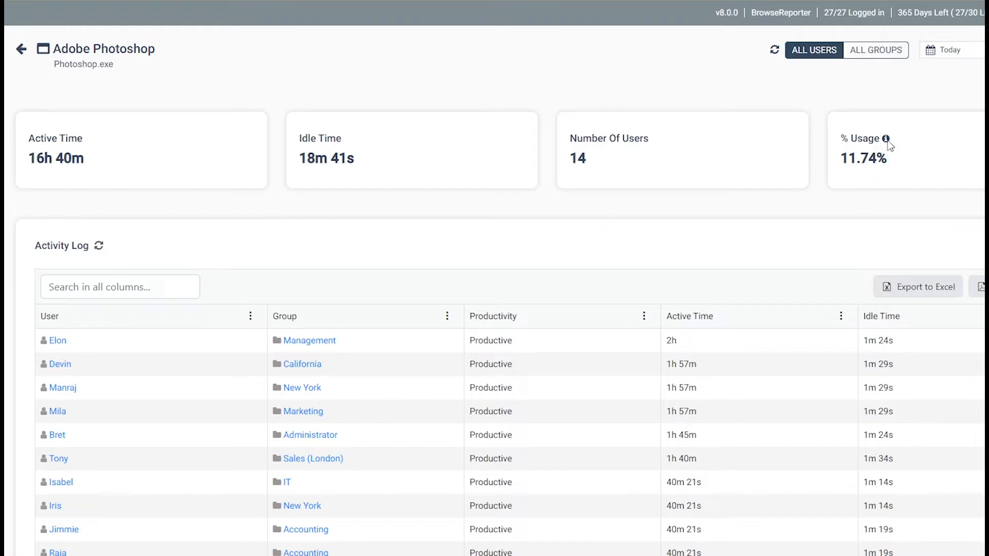
{"action": "mouse_move", "coordinate": [810, 245]}
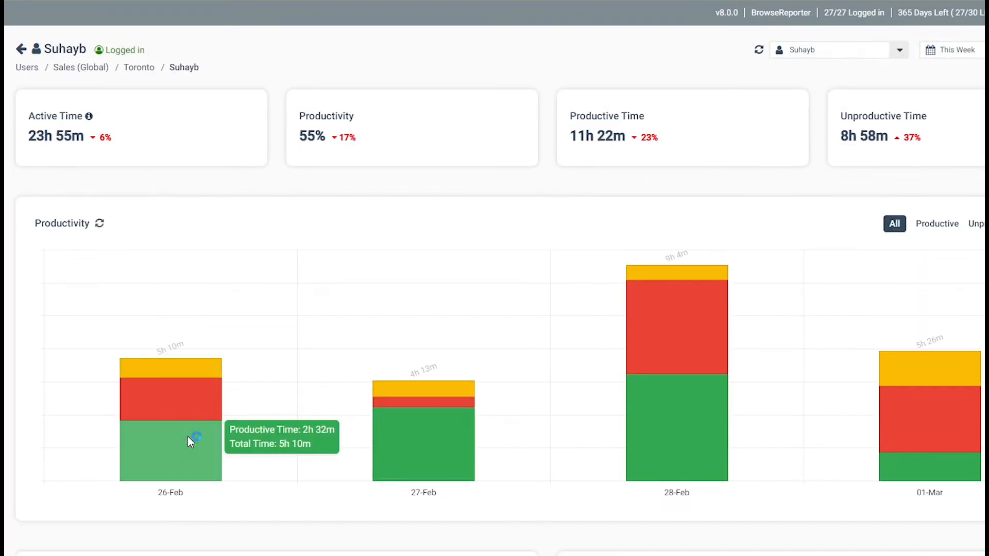
{"action": "mouse_move", "coordinate": [197, 371]}
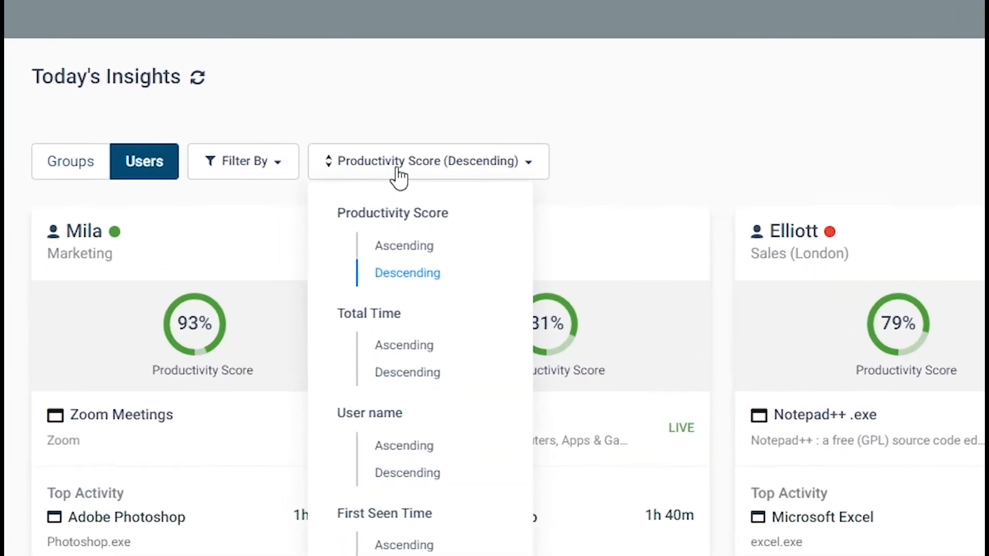
Uncheck Enable URL Tracking in the BrowseReporter tracking options, leaving the confirmation prompt up
{"action": "left_click", "coordinate": [403, 245]}
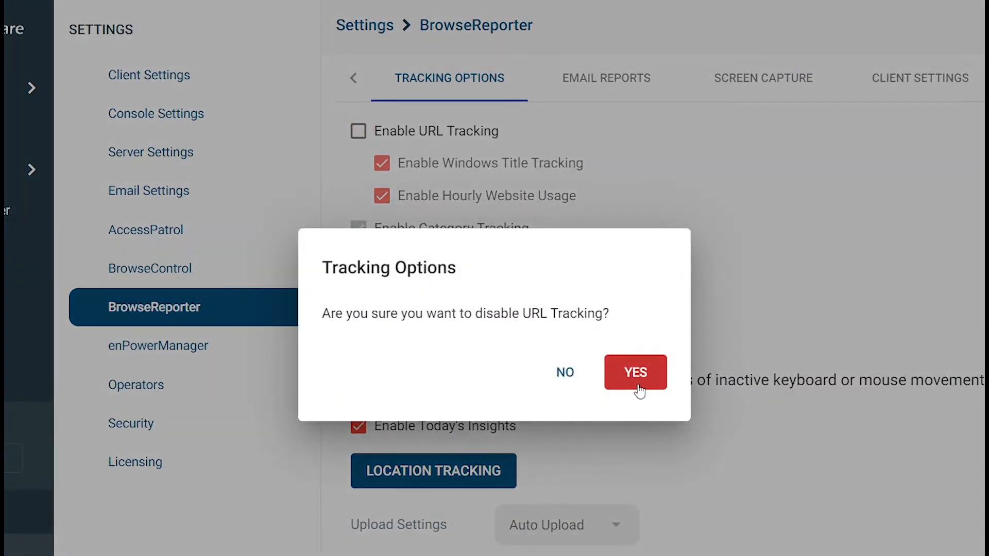
Confirm disabling URL tracking, then grant an operator the Sales group and Request Latest Data permission
{"action": "left_click", "coordinate": [636, 372]}
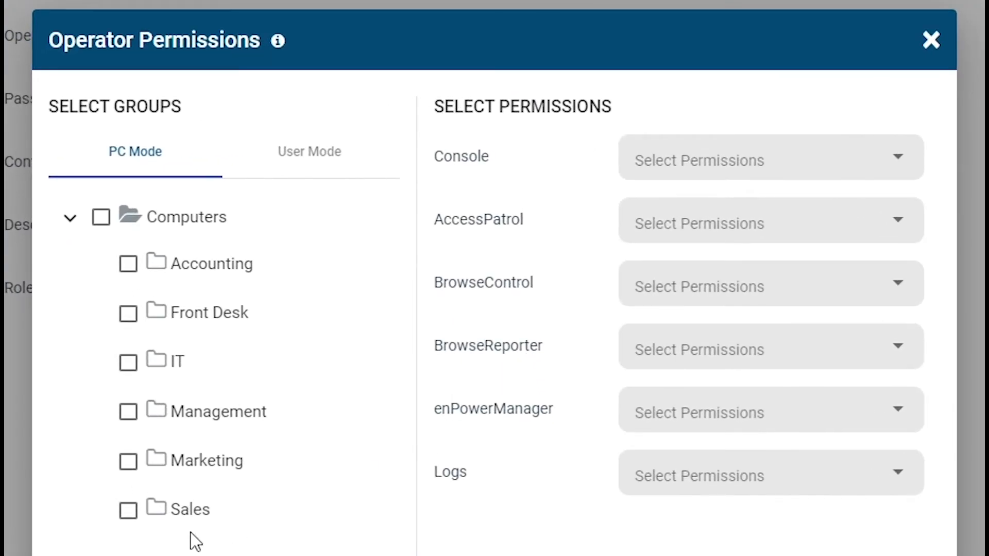
{"action": "left_click", "coordinate": [128, 510]}
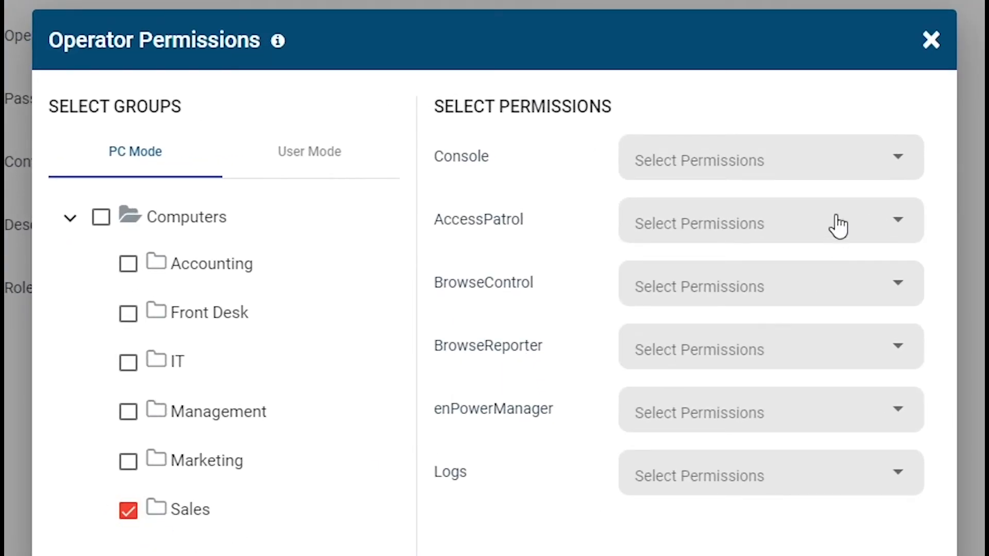
{"action": "left_click", "coordinate": [757, 346]}
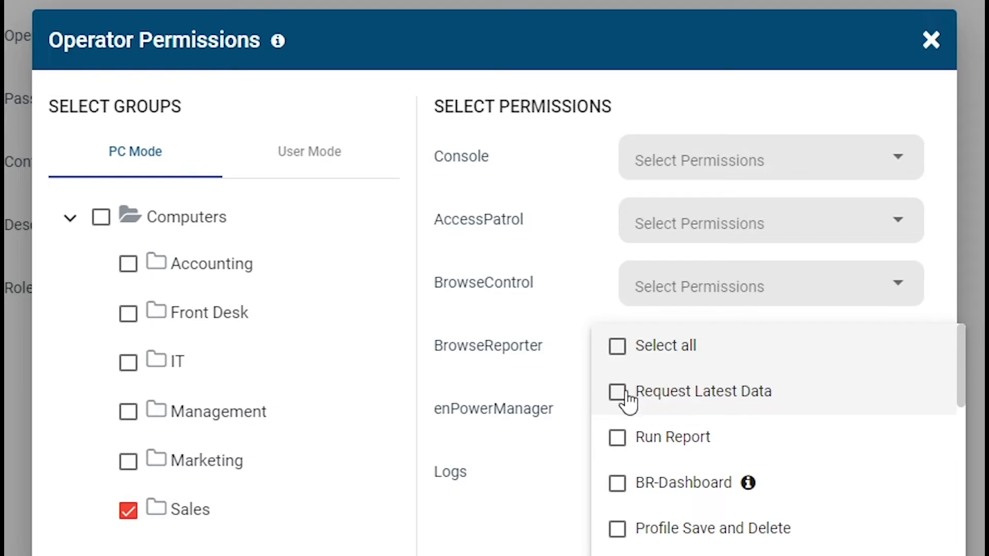
{"action": "left_click", "coordinate": [617, 346]}
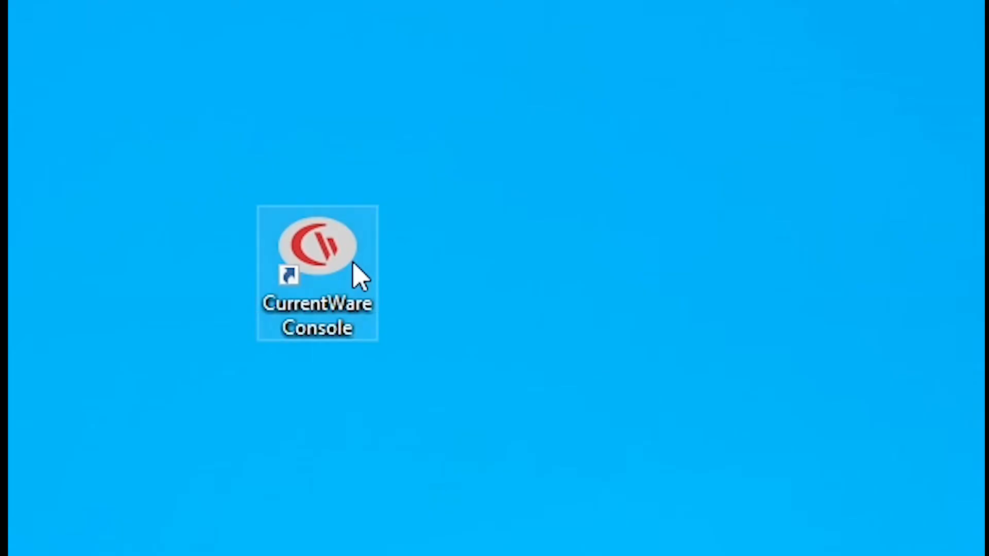
Launch the CurrentWare console and name a new URL email alert 'Visits to High Risk Web'
{"action": "double_click", "coordinate": [317, 245]}
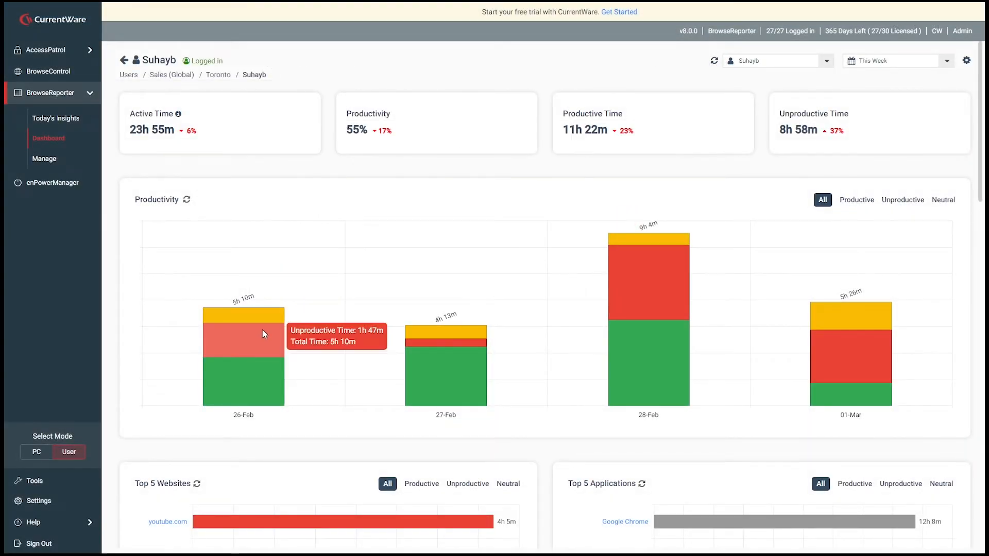
{"action": "type", "text": "Visits to High Risk Web"}
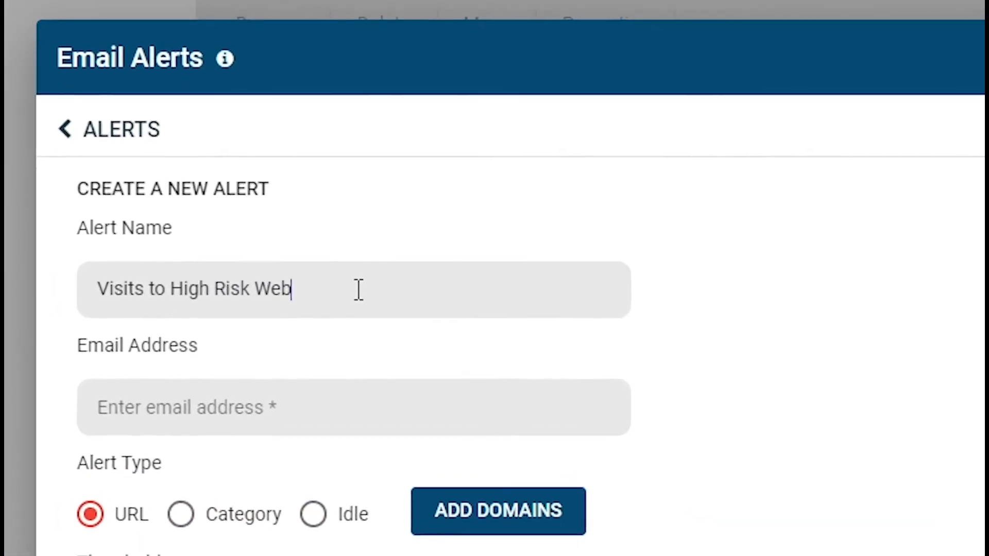